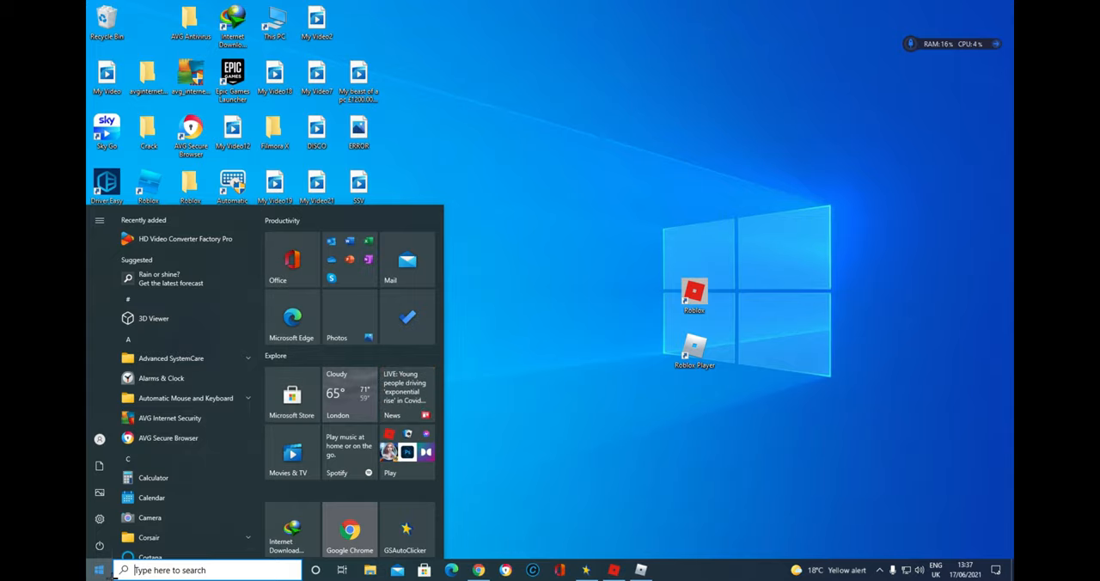
mouse_move(292, 396)
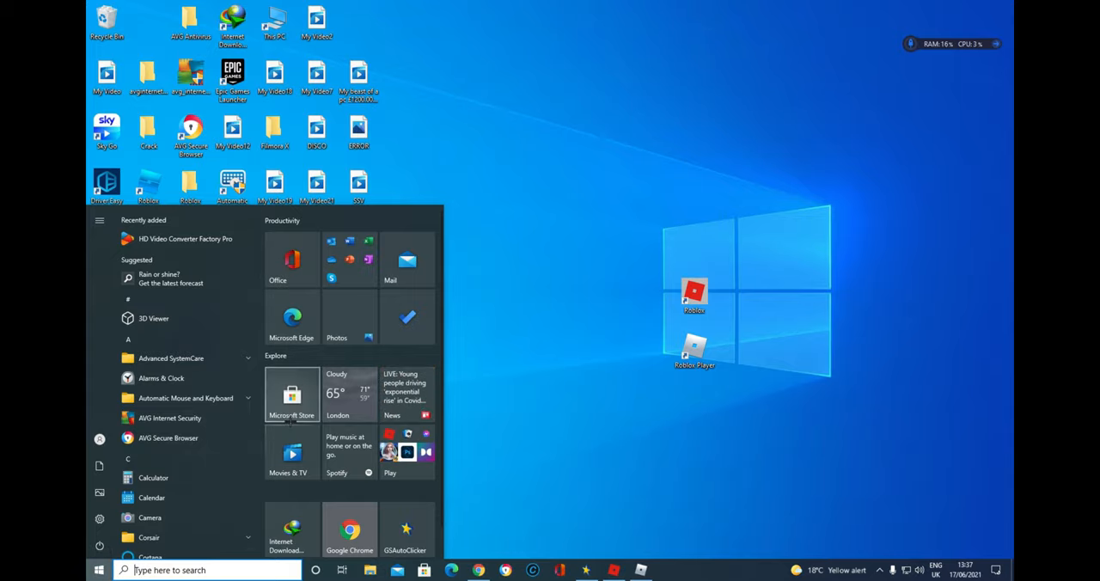
- Launch Microsoft Store and search for 'ROBLO' in its search bar
click(292, 395)
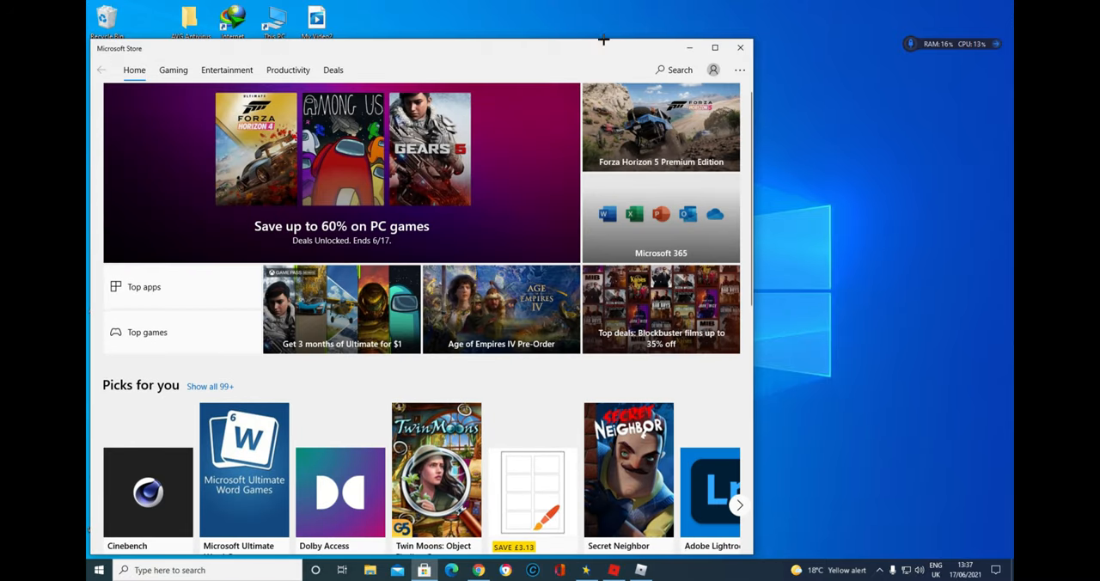
click(681, 69)
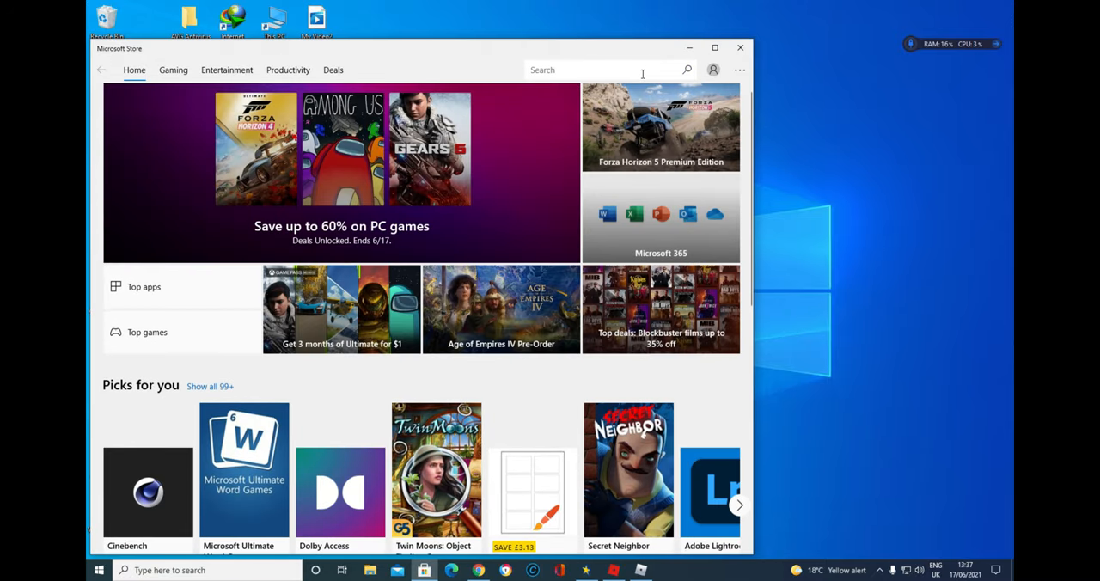
text(ROBLO)
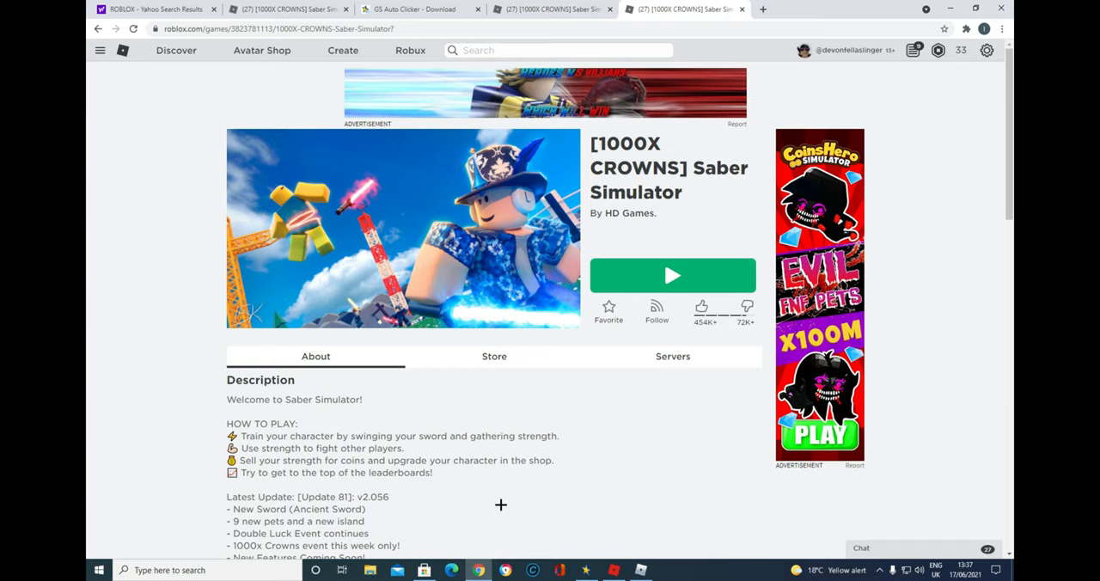
mouse_move(669, 276)
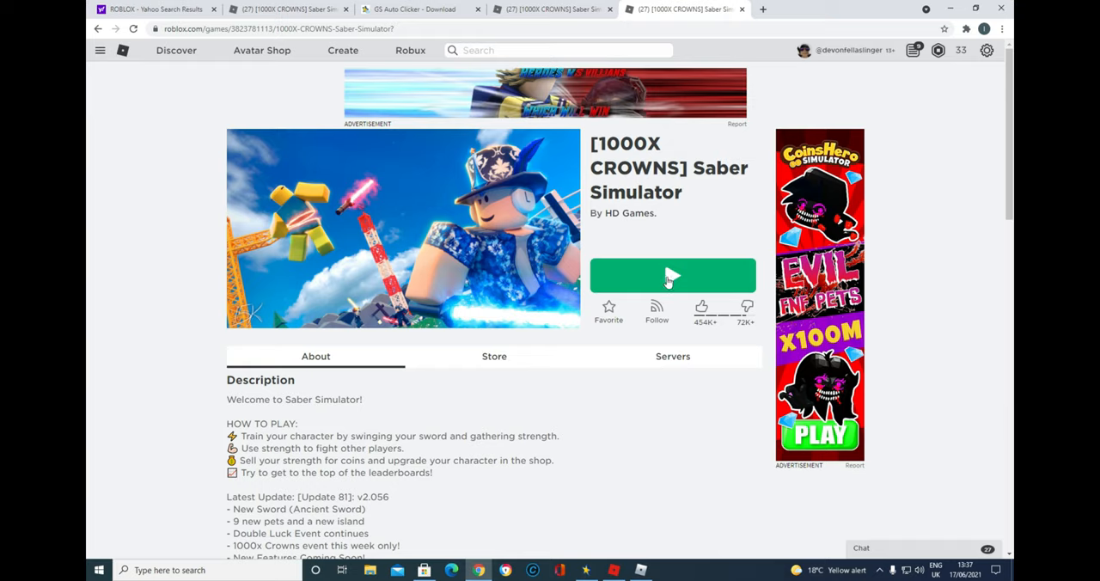
- Start the Saber Simulator game from its Roblox page with the green Play button
click(672, 275)
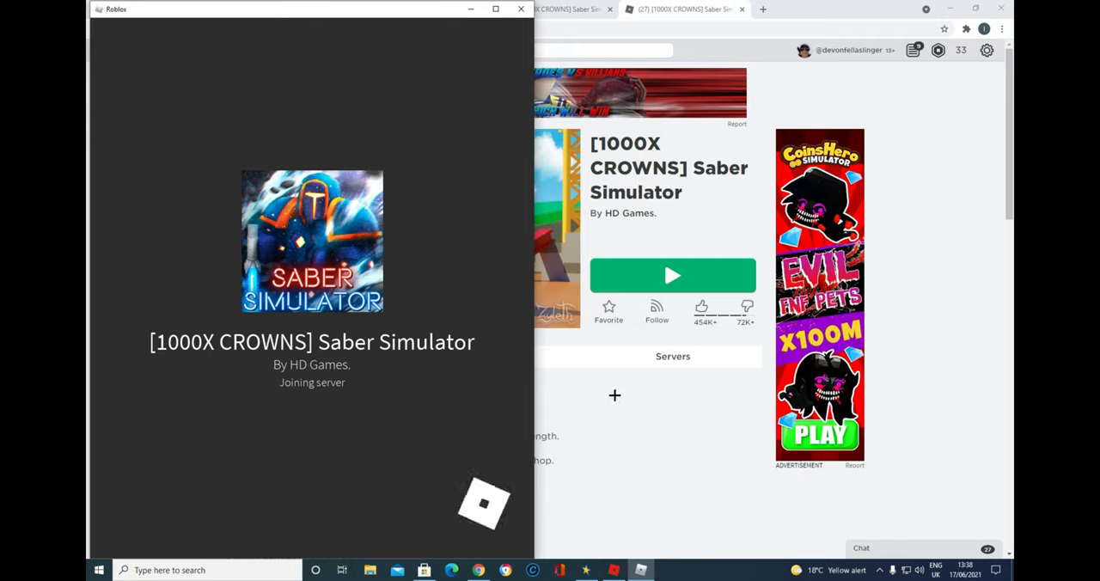
mouse_move(629, 306)
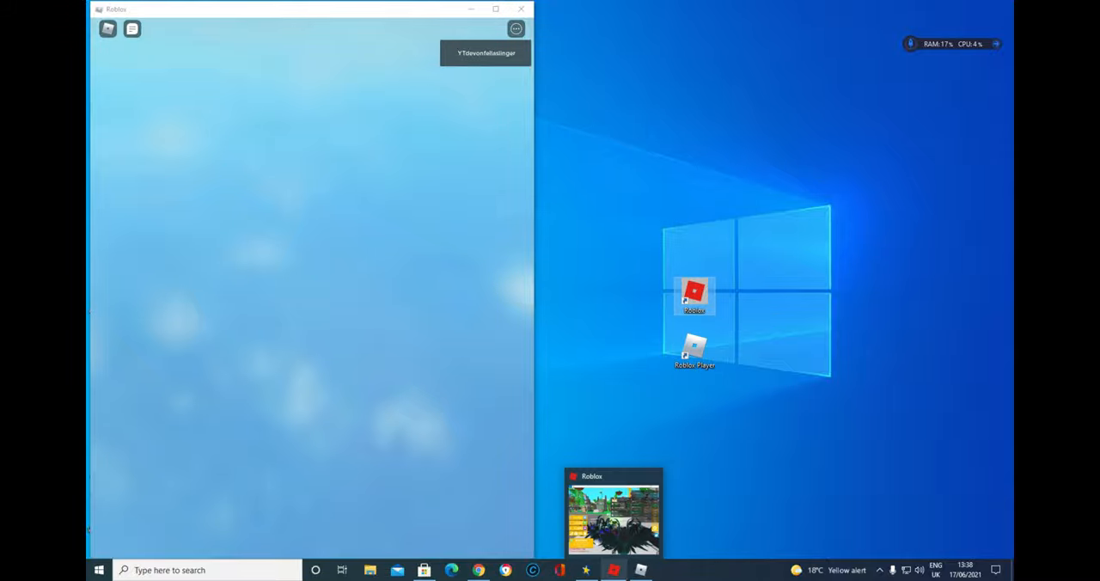
- Launch Saber Simulator in a second Roblox window from the taskbar app
click(612, 513)
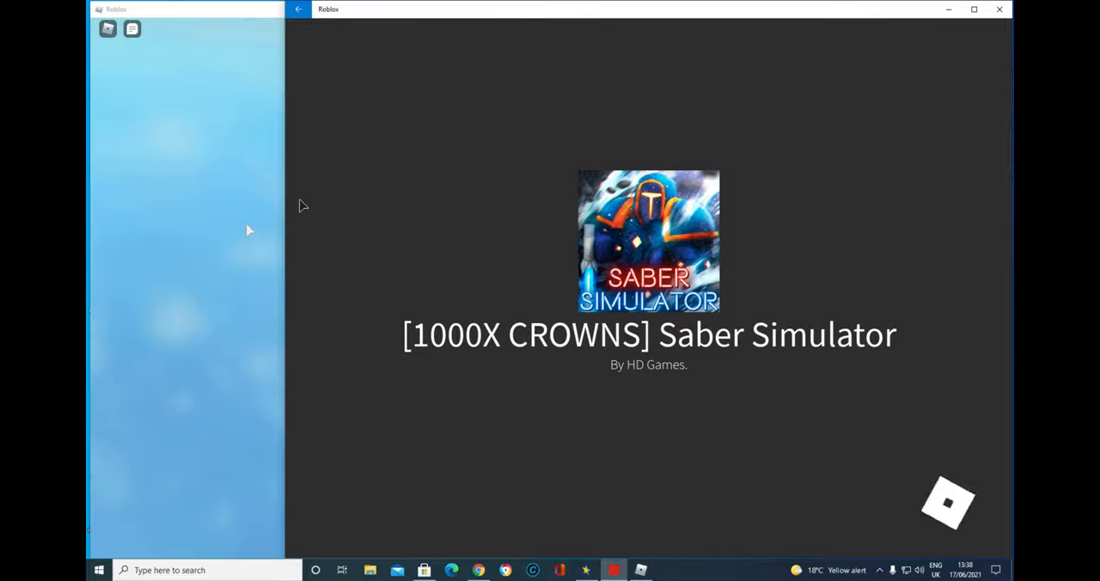
mouse_move(291, 310)
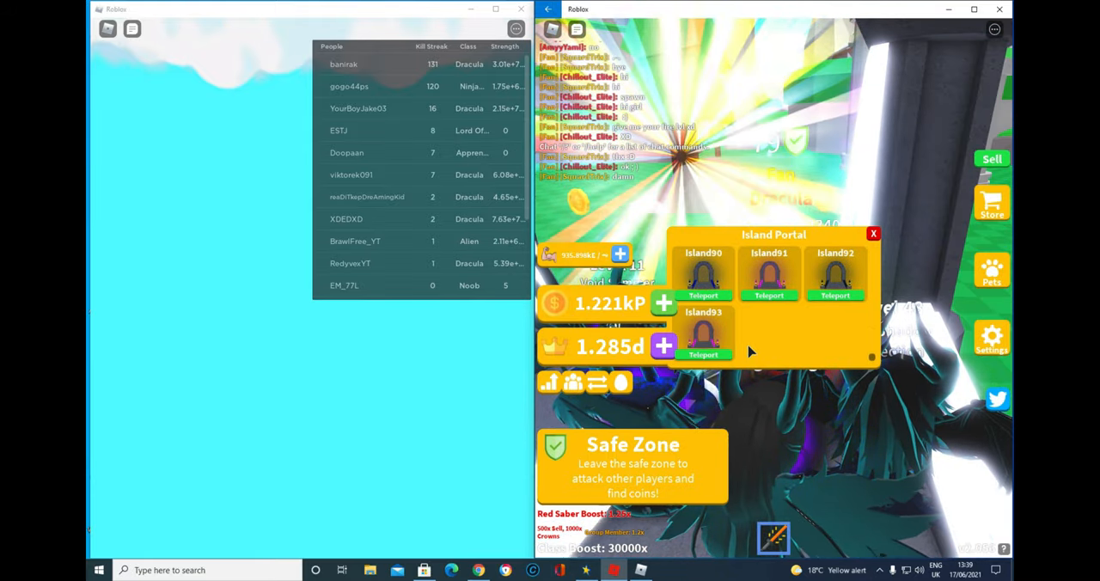
- Dismiss the Island Portal panel and bring up Pets while both accounts finish loading
click(873, 234)
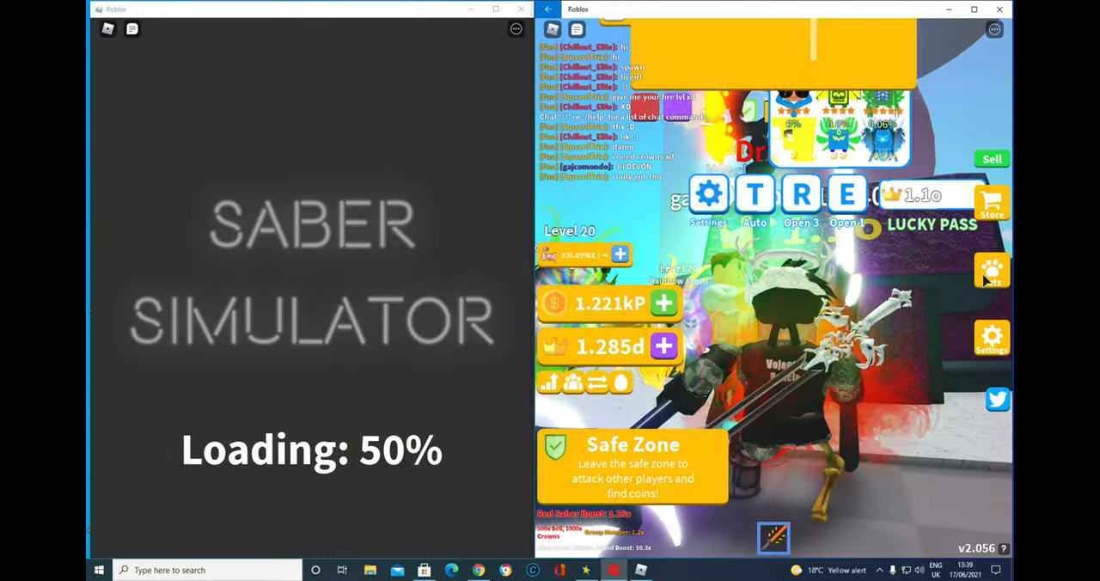
click(992, 272)
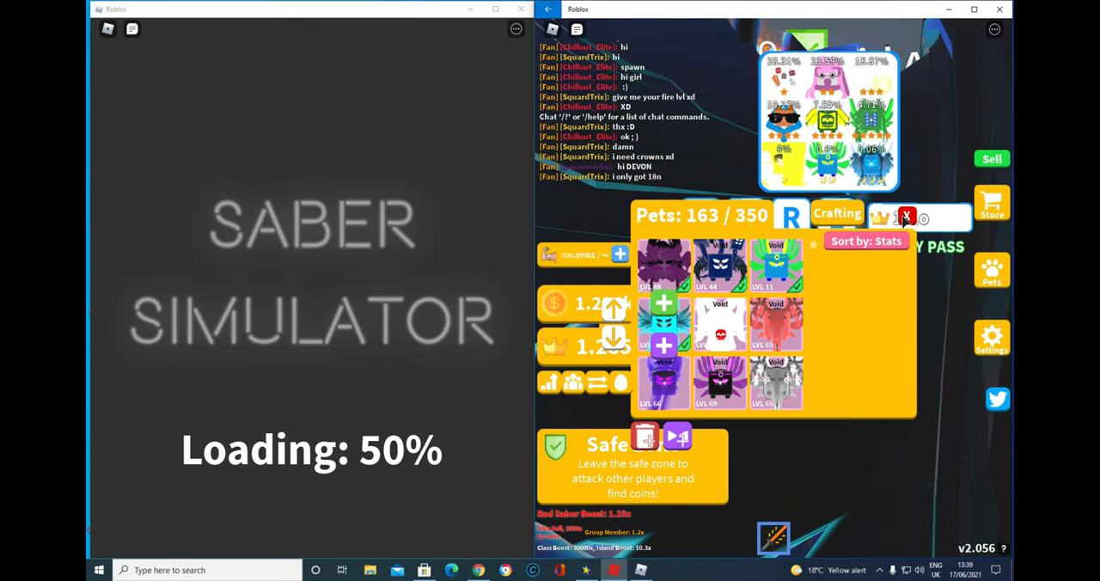
click(906, 216)
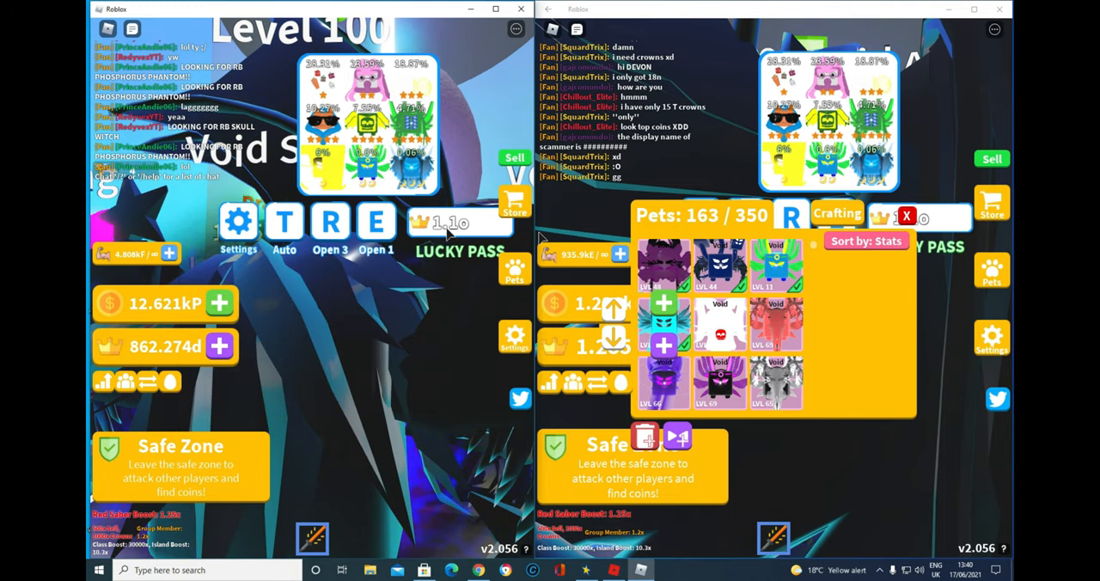
- Choose Options > Recording > Multiple clicks and confirm clearing the old click records
click(906, 216)
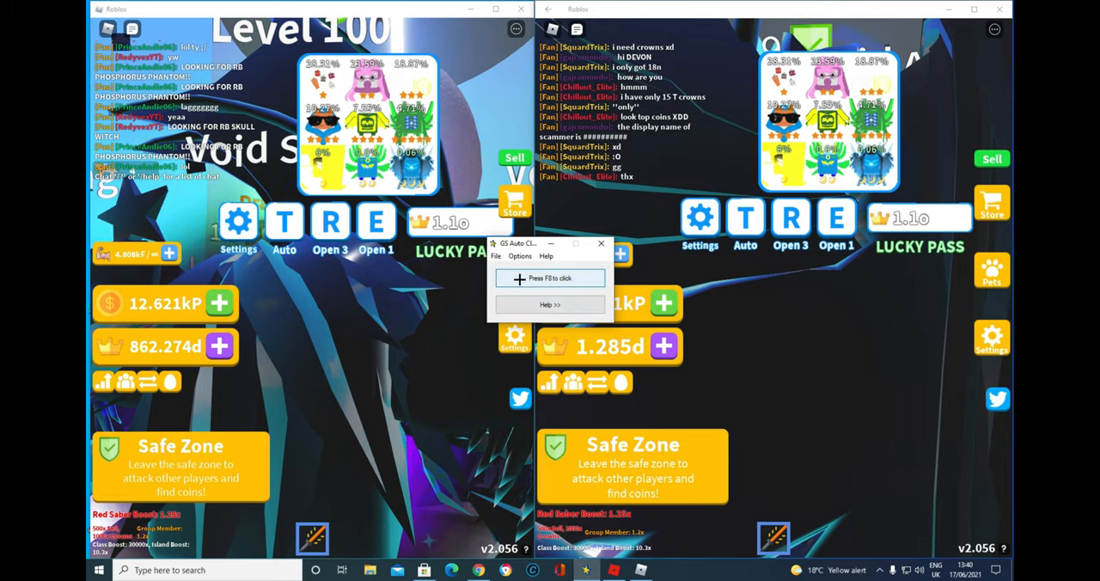
click(519, 256)
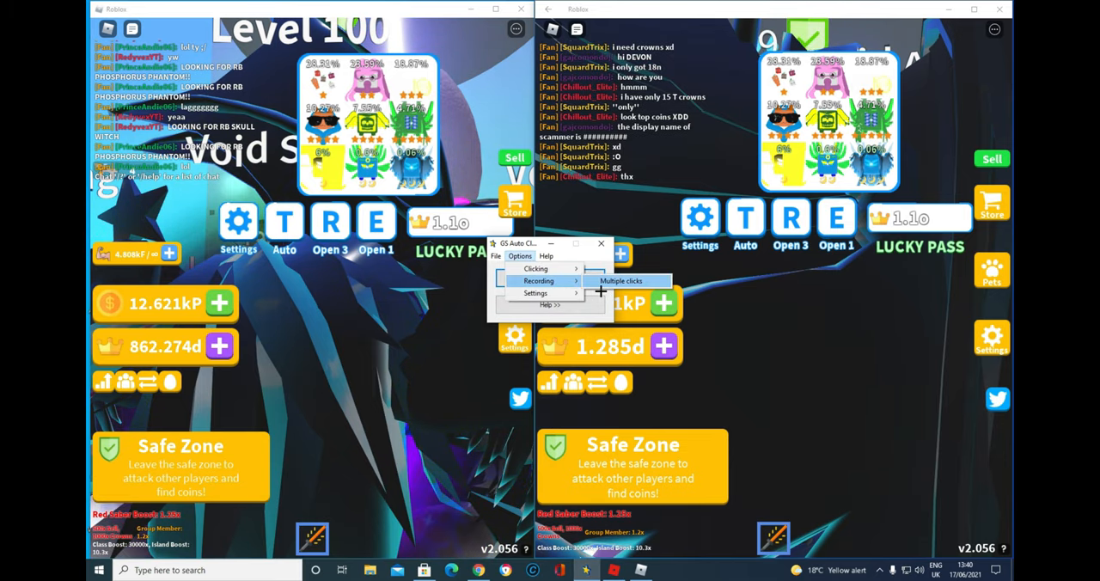
click(621, 282)
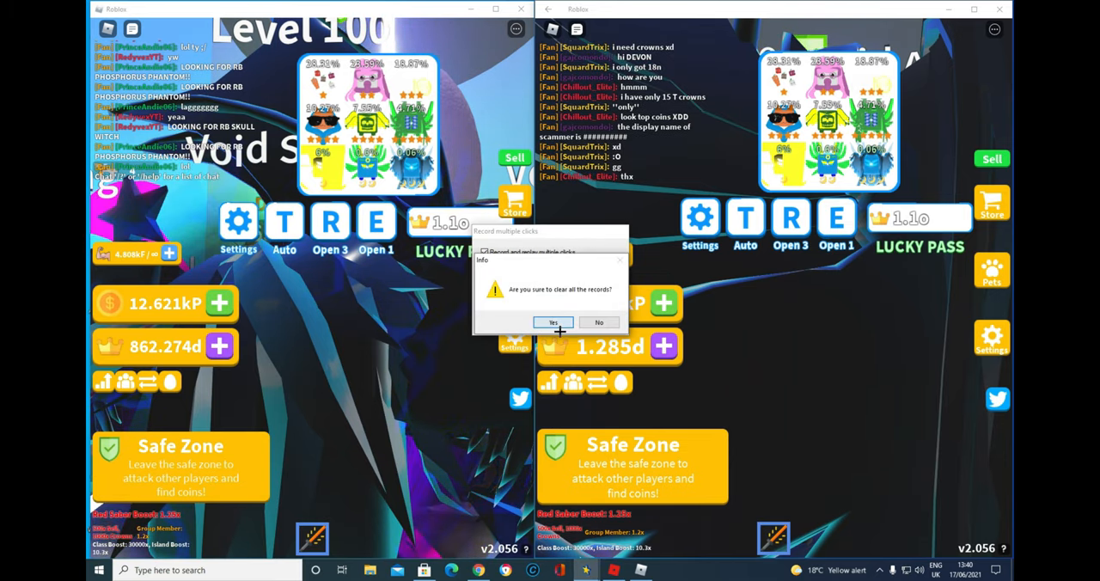
click(553, 322)
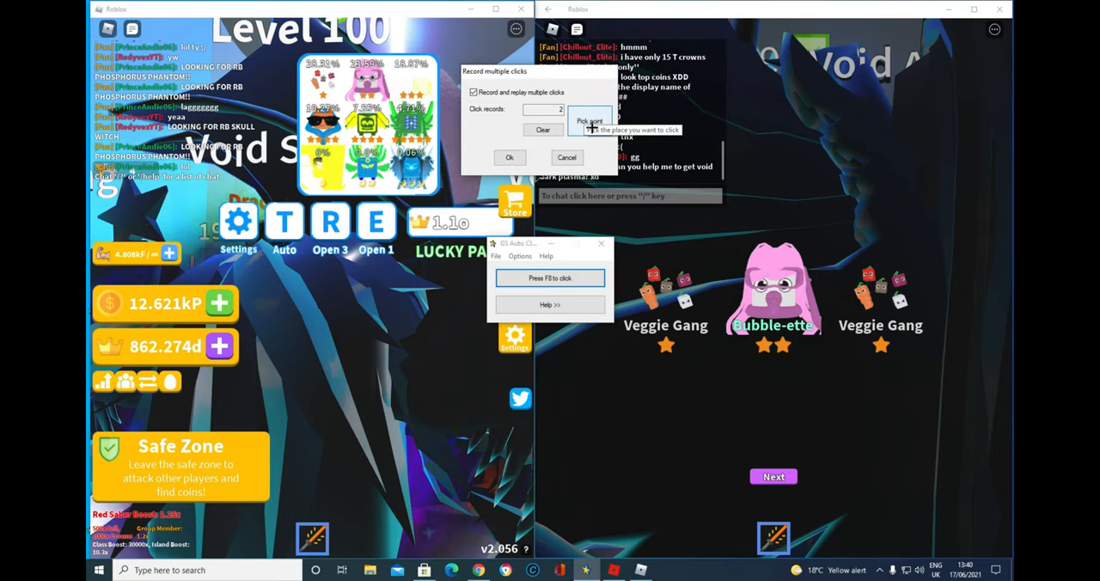
- Pick click points in both game windows and save them with Ok
click(589, 120)
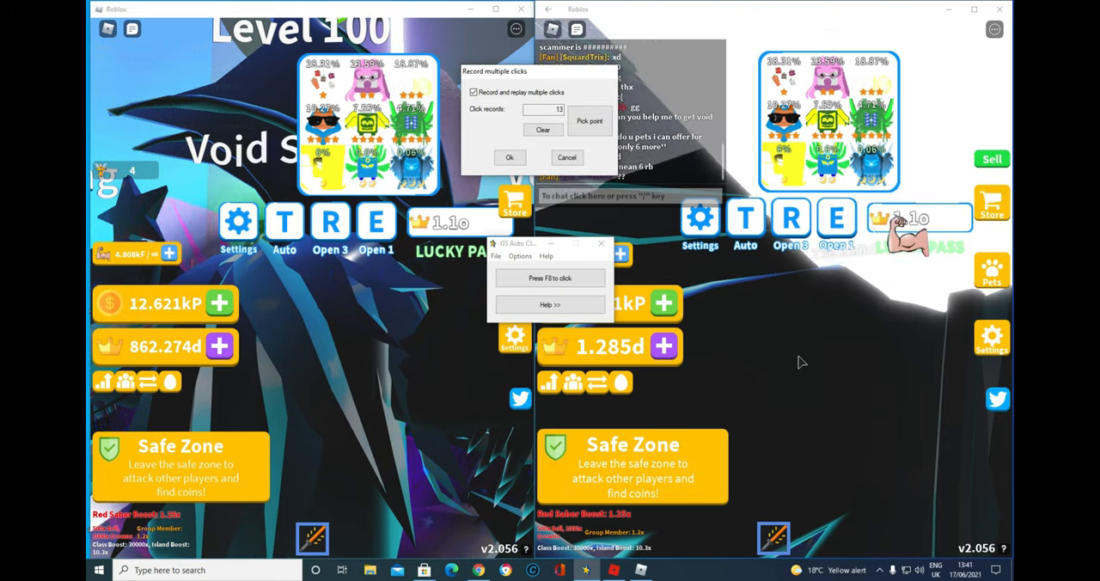
click(588, 120)
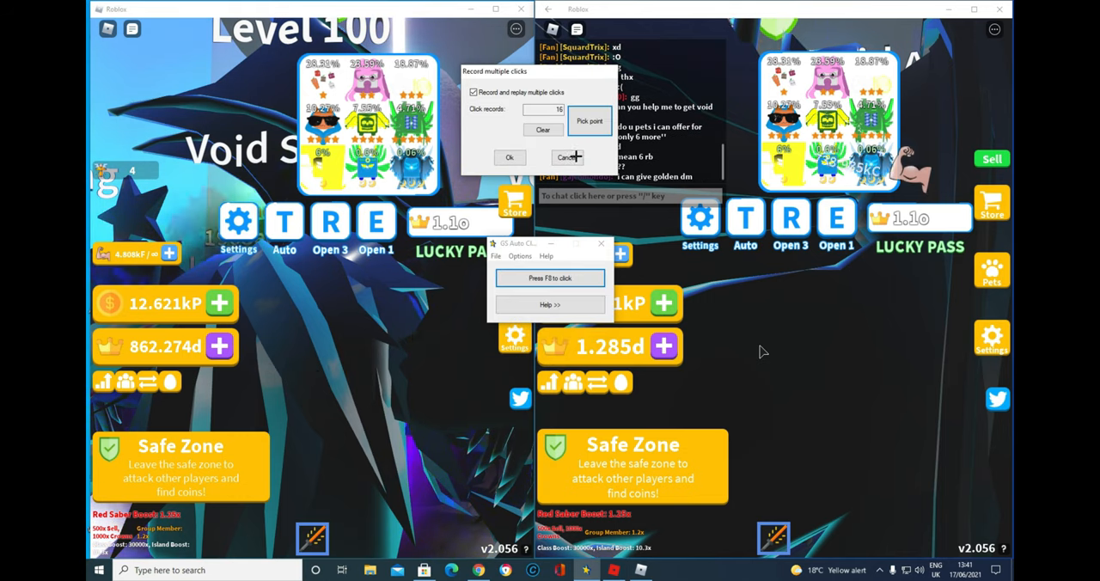
click(588, 121)
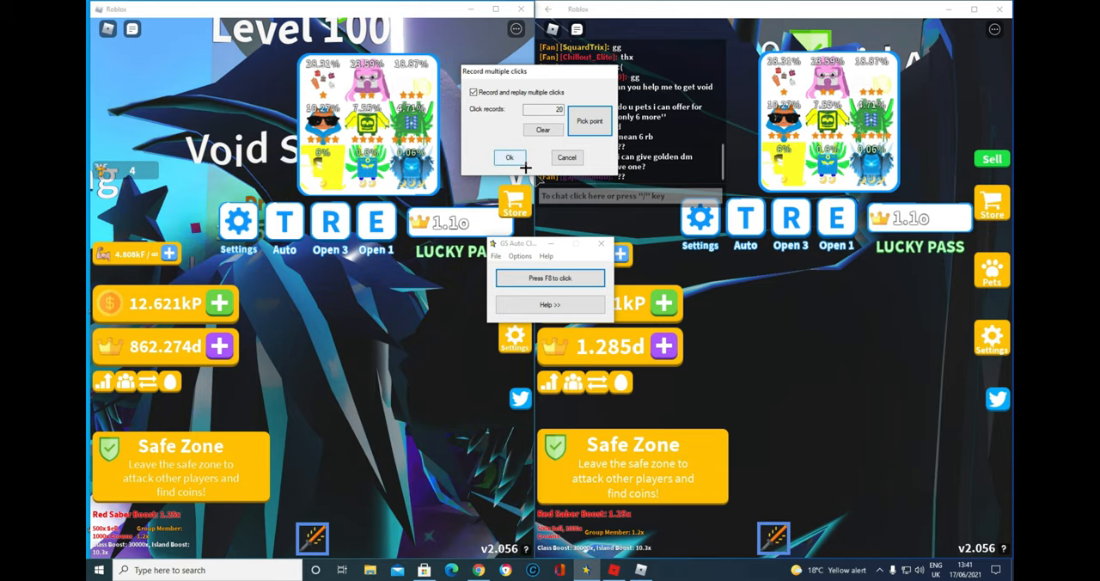
click(509, 158)
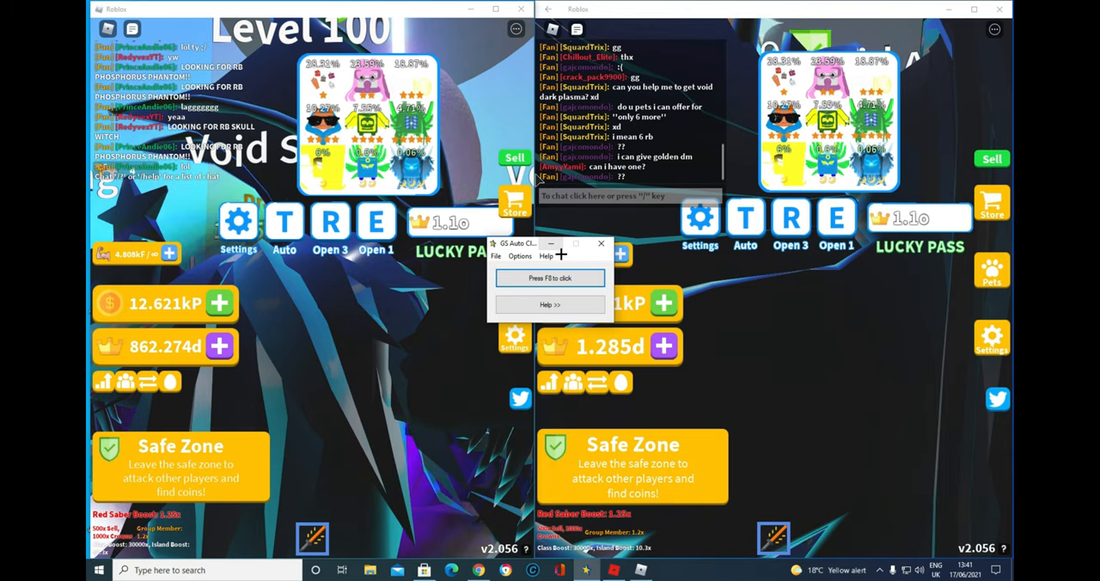
- Hide GS Auto Clicker and focus each Roblox window so the macro swings both sabers
click(601, 244)
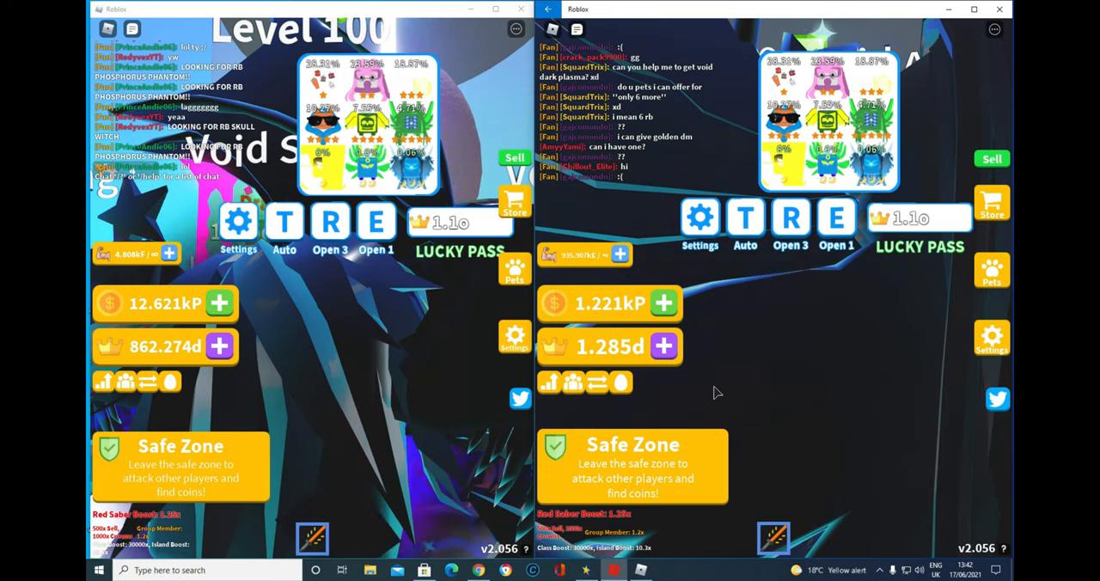
click(330, 222)
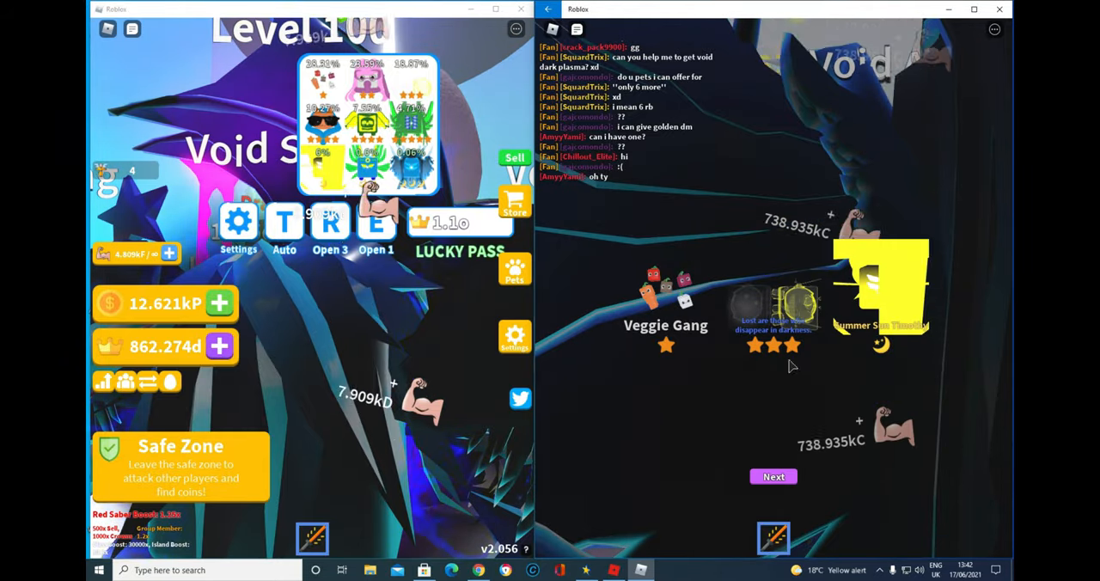
click(773, 476)
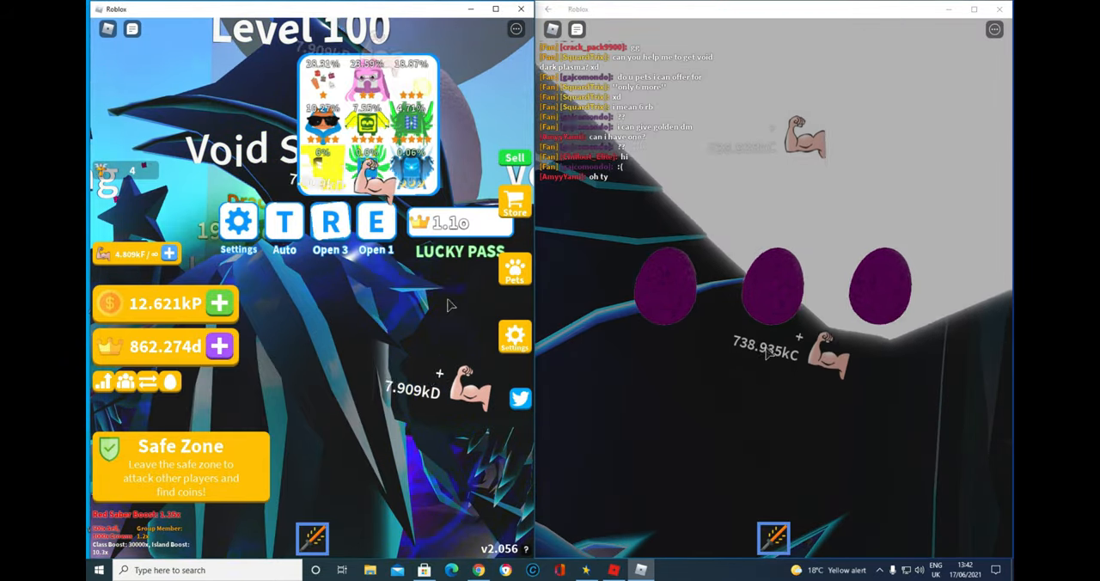